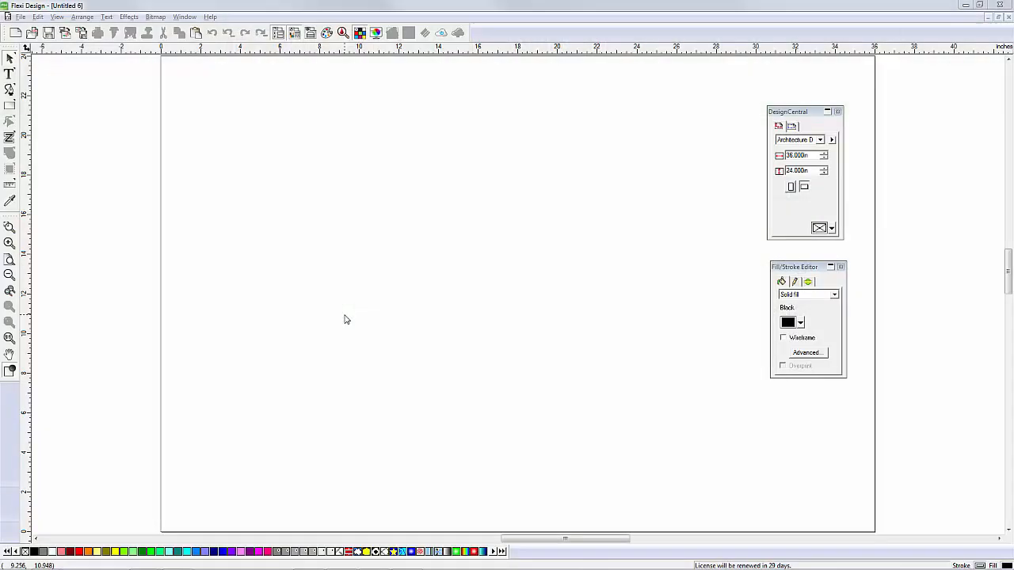
pyautogui.moveTo(111, 92)
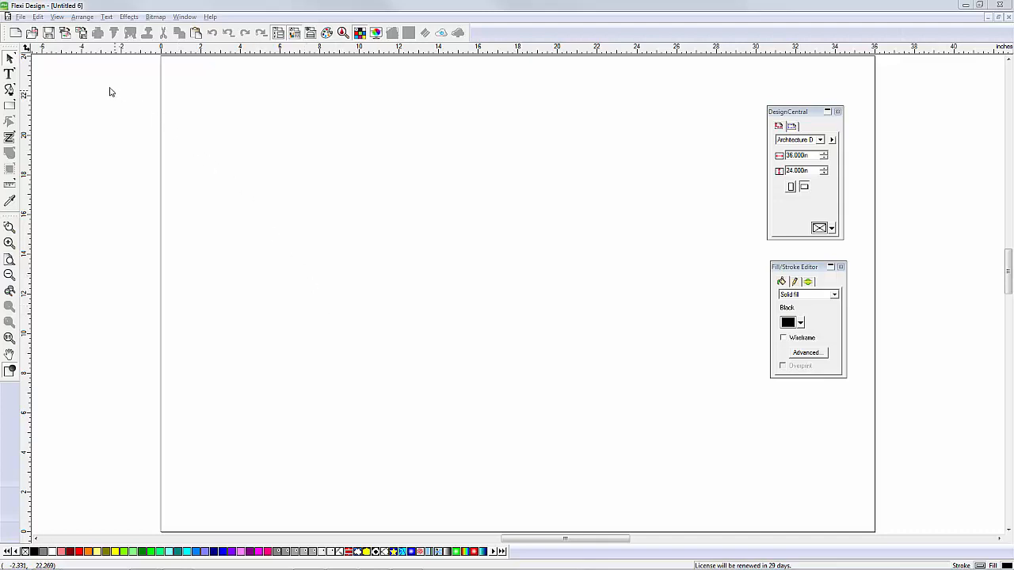
# Open the recent file Print_Cut_Label1.fs containing the '100% Satisfaction Guaranteed' badge
pyautogui.click(9, 16)
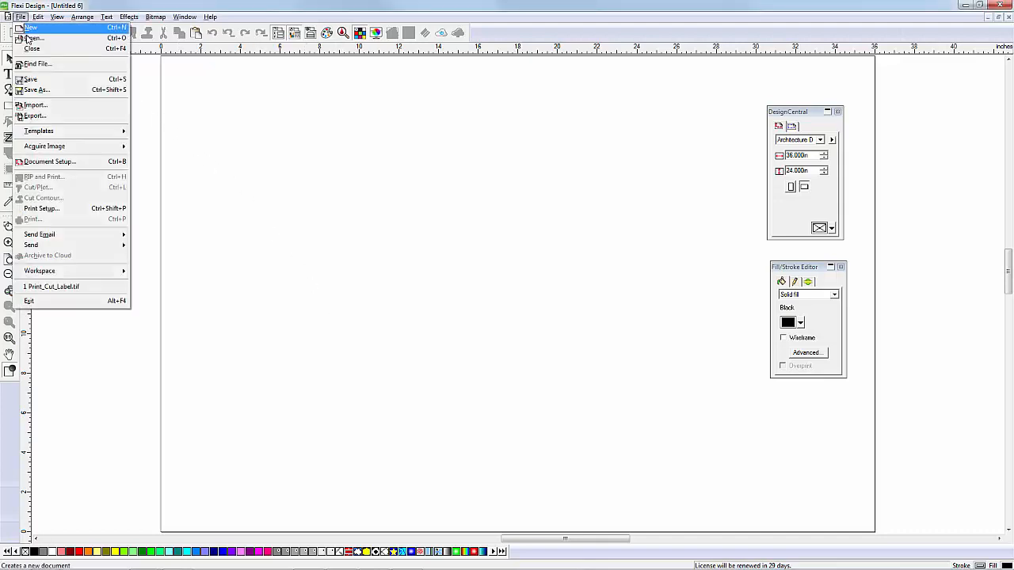
pyautogui.click(32, 38)
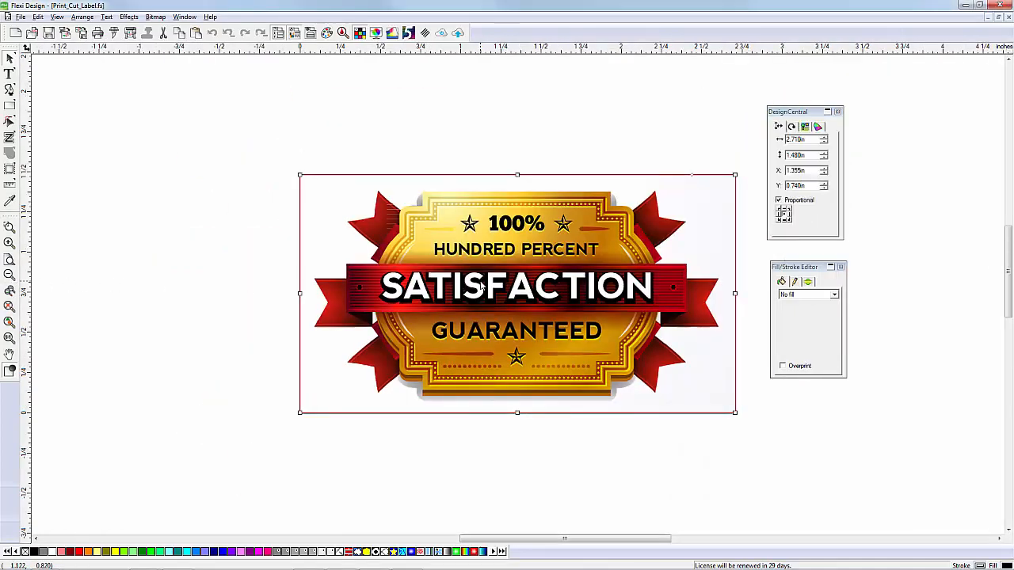
# Mask out the white background by colour tolerance so the badge sits on transparency
pyautogui.click(158, 16)
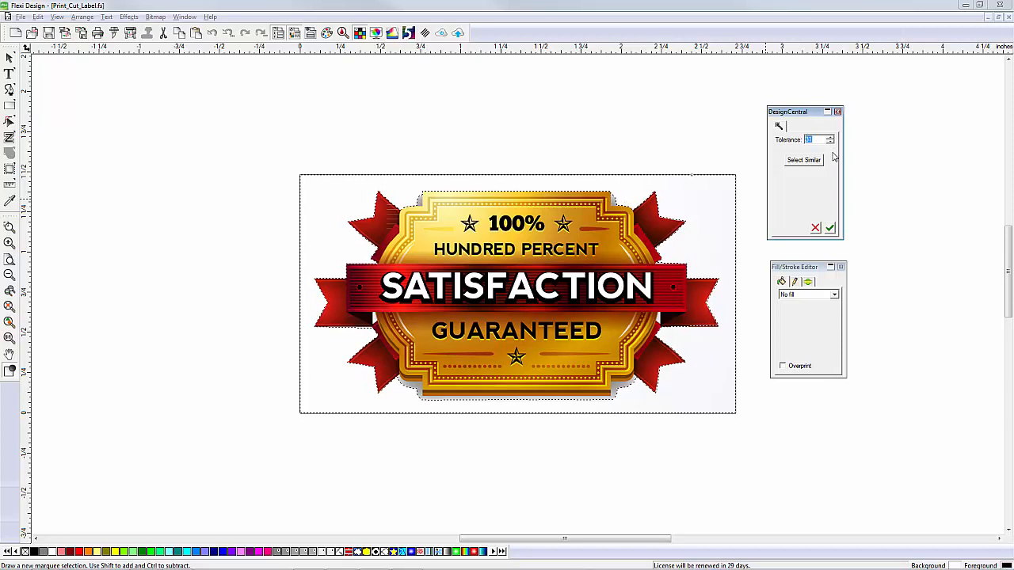
pyautogui.moveTo(830, 228)
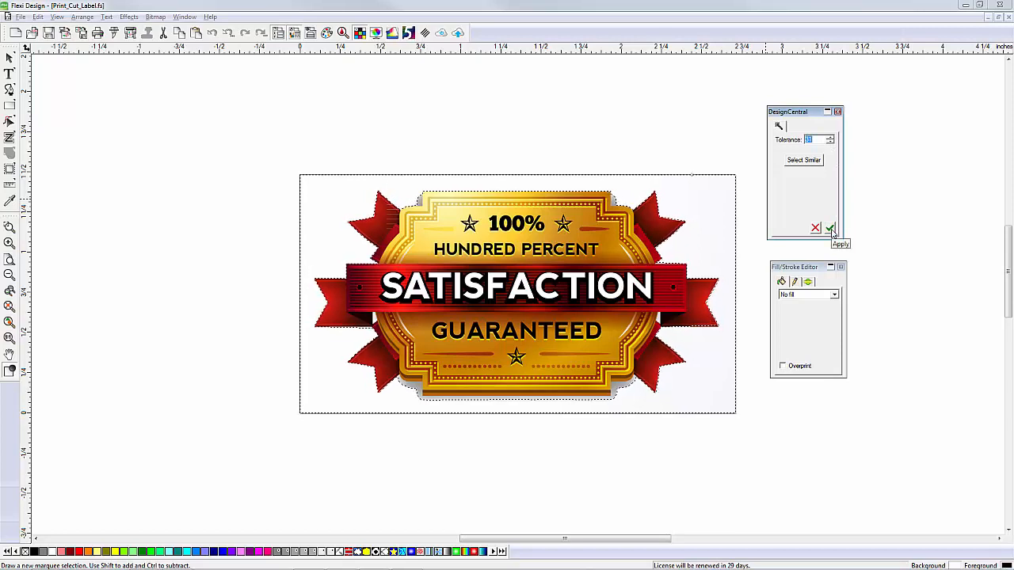
pyautogui.click(833, 228)
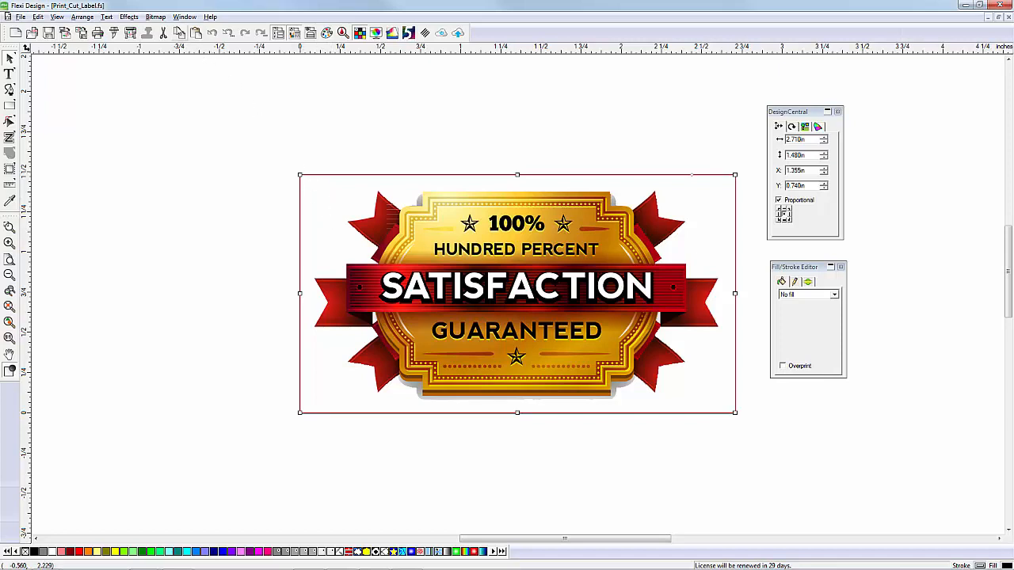
# Start a Contour Cut effect to preview an outline around the badge shape
pyautogui.click(128, 16)
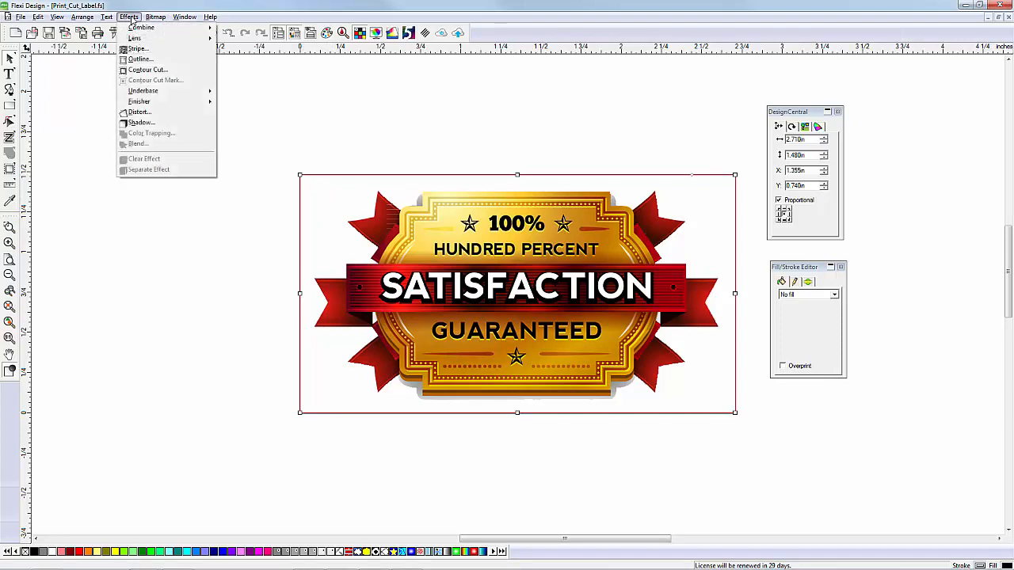
pyautogui.moveTo(158, 70)
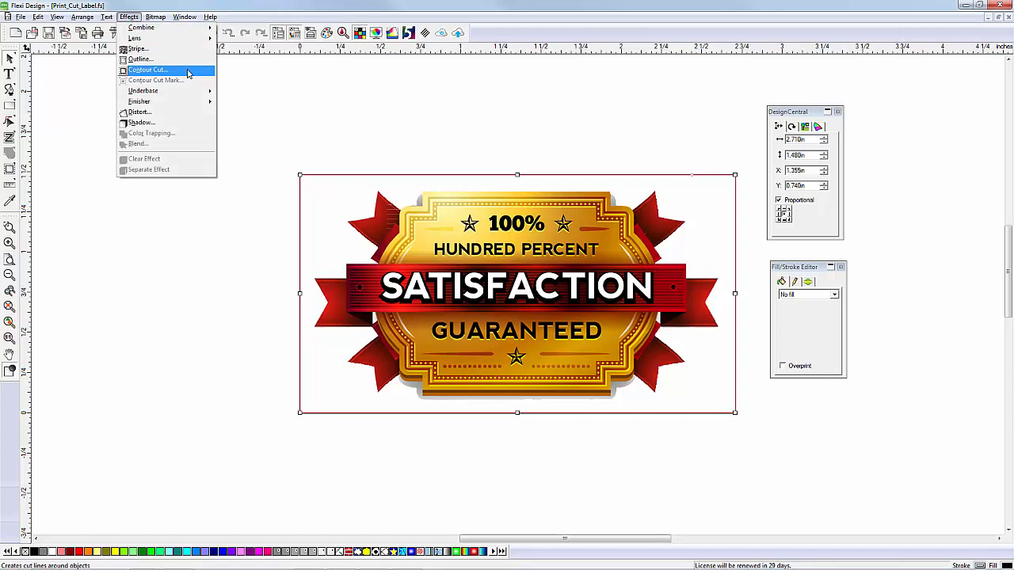
pyautogui.click(147, 70)
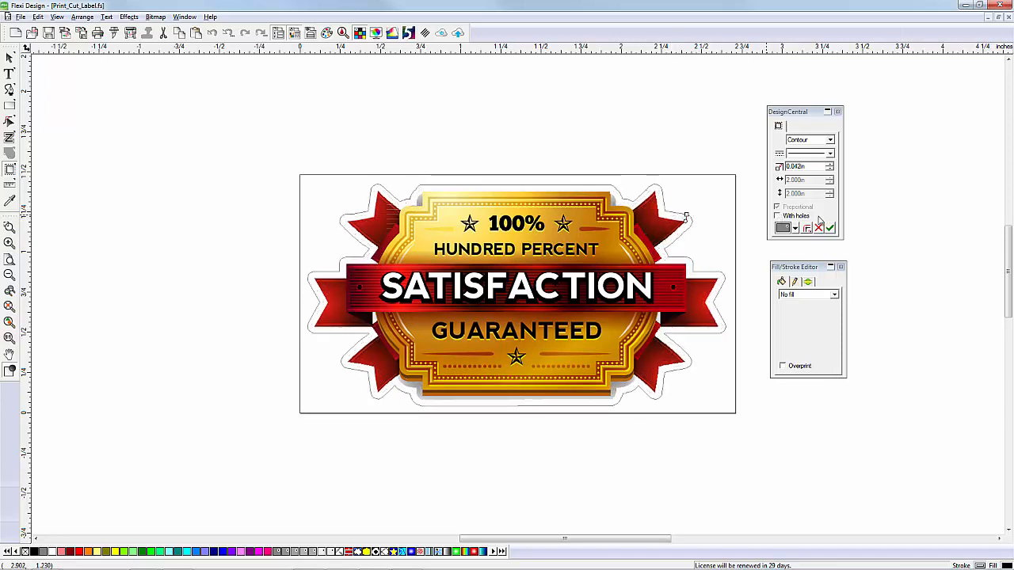
pyautogui.moveTo(781, 228)
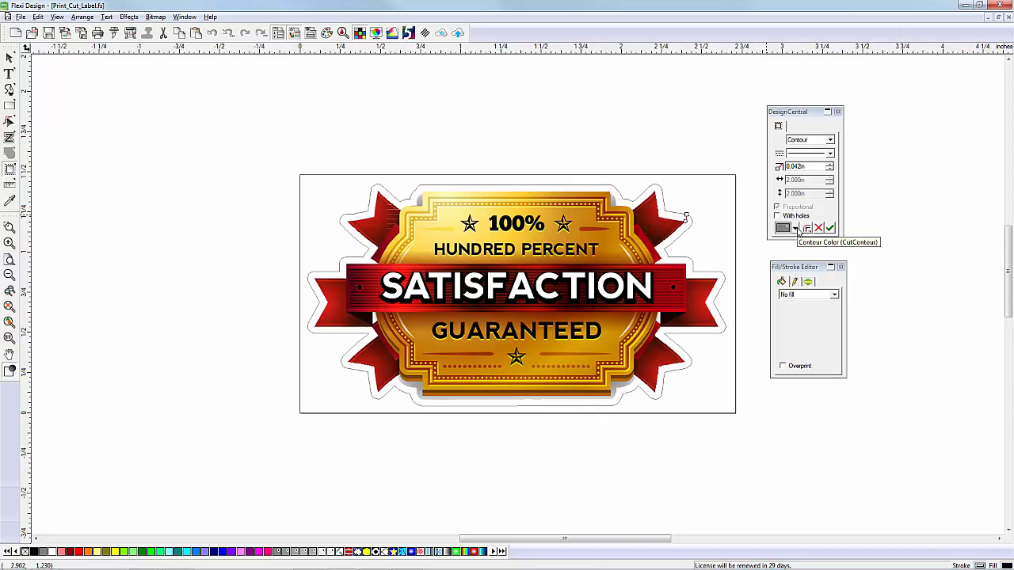
# Choose the cut contour colour and apply the contour cut path along the badge edges
pyautogui.click(792, 228)
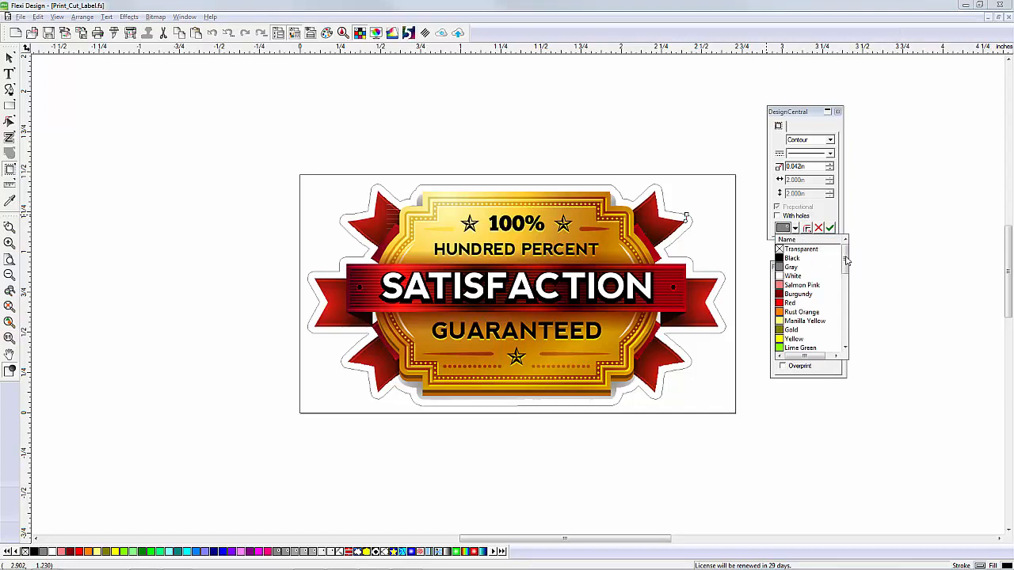
pyautogui.scroll(-3)
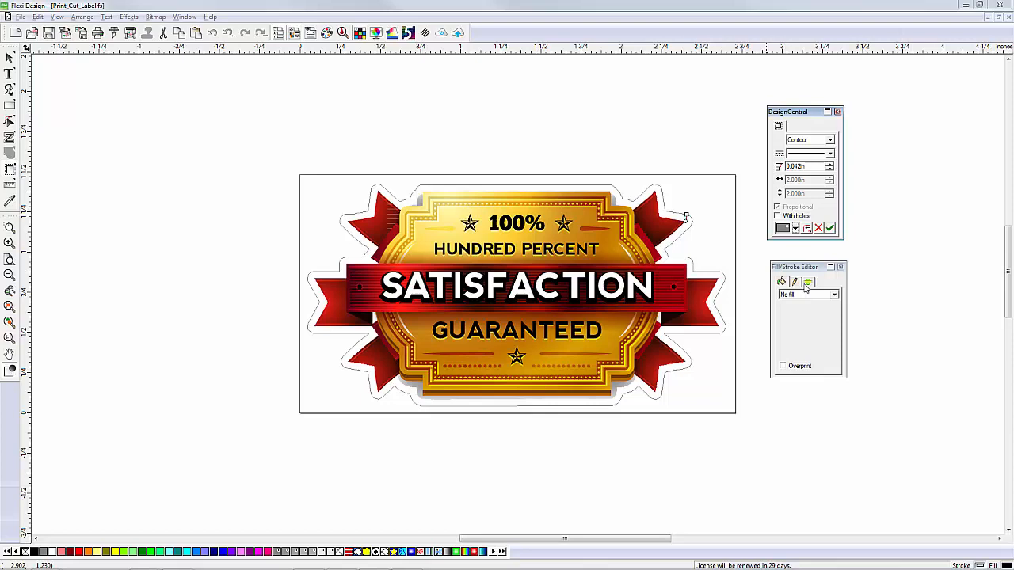
pyautogui.moveTo(830, 228)
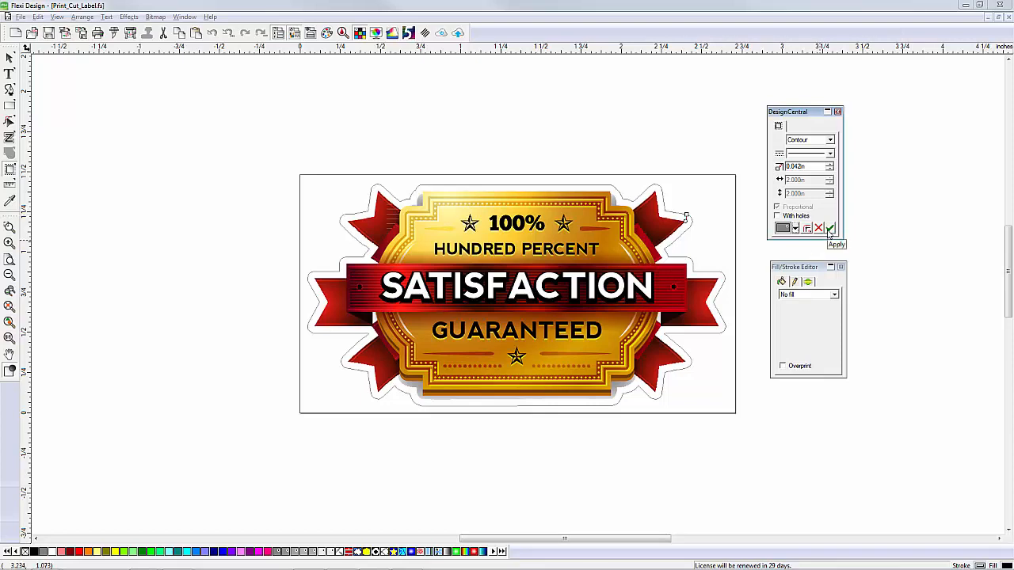
pyautogui.click(830, 228)
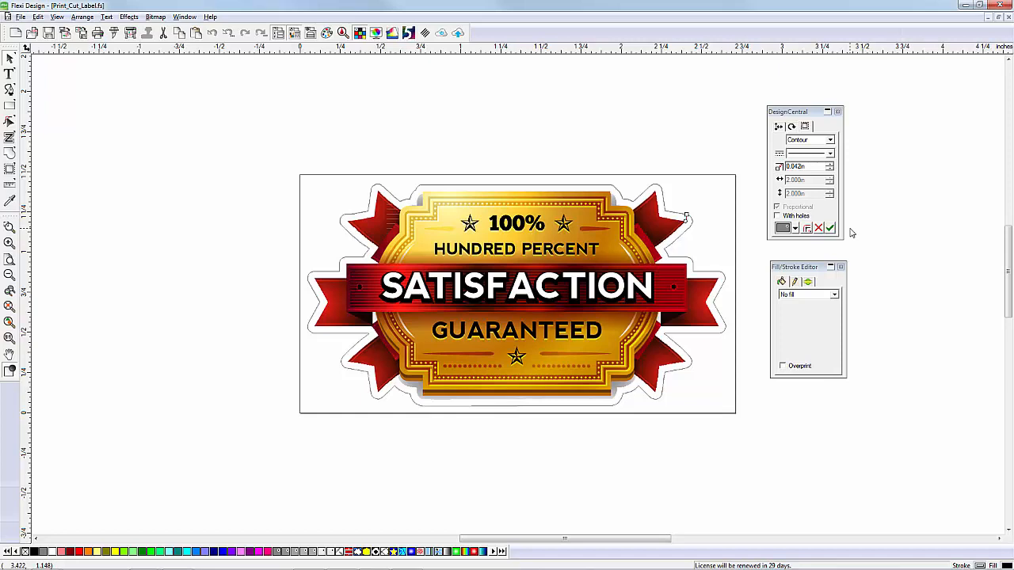
pyautogui.moveTo(501, 289)
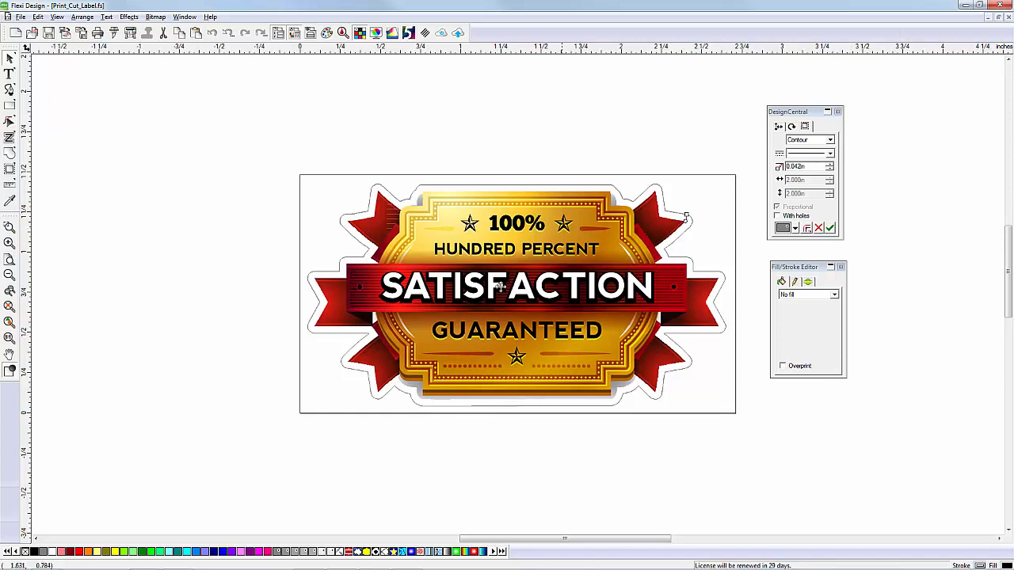
pyautogui.moveTo(41, 63)
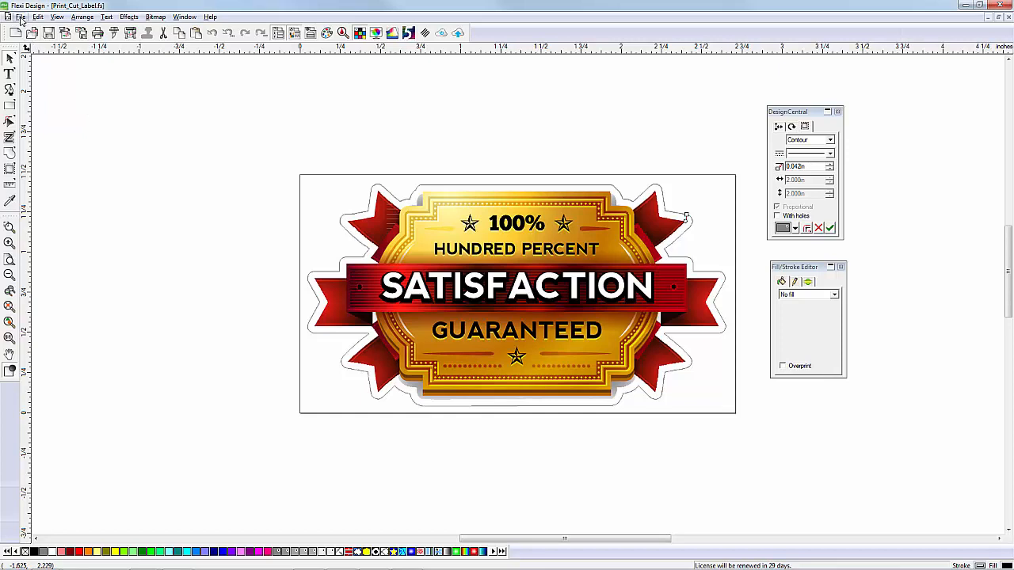
pyautogui.click(22, 16)
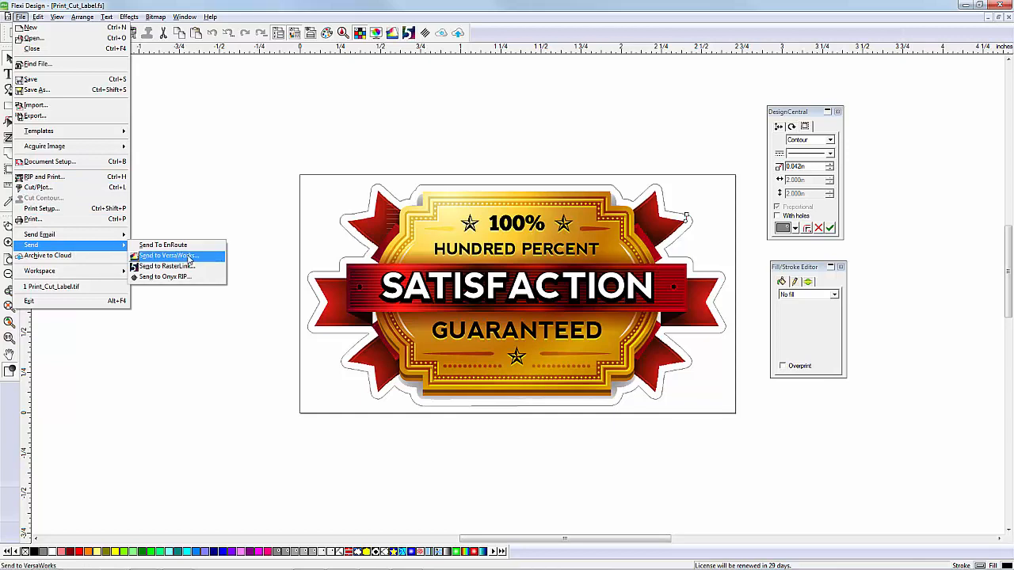
pyautogui.click(165, 276)
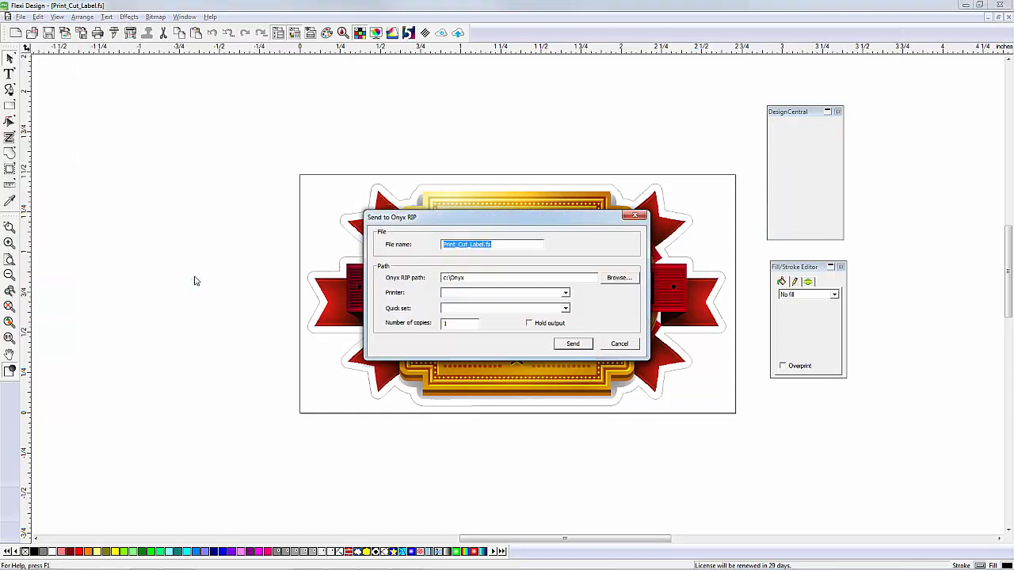
pyautogui.moveTo(530, 344)
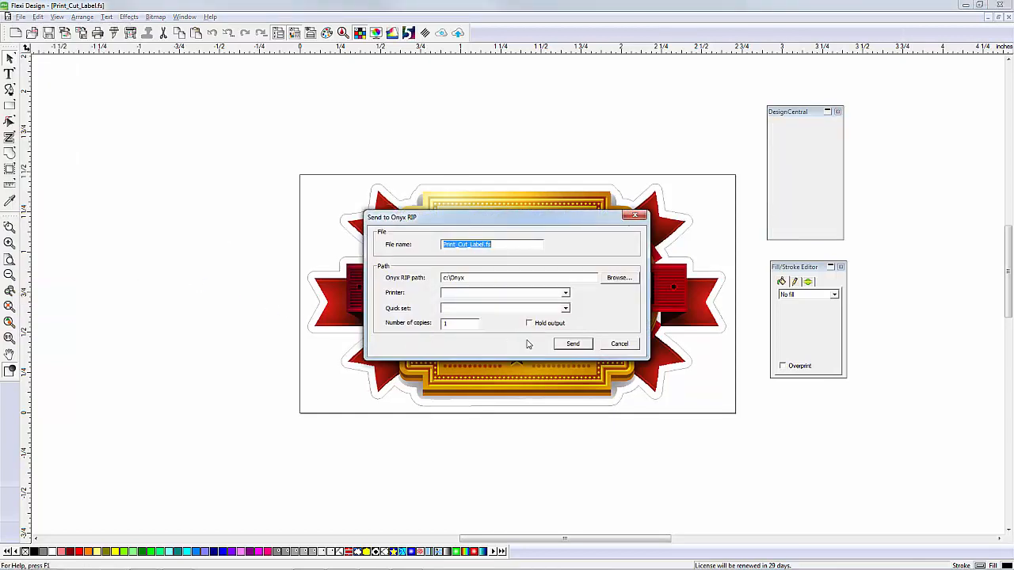
pyautogui.moveTo(554, 351)
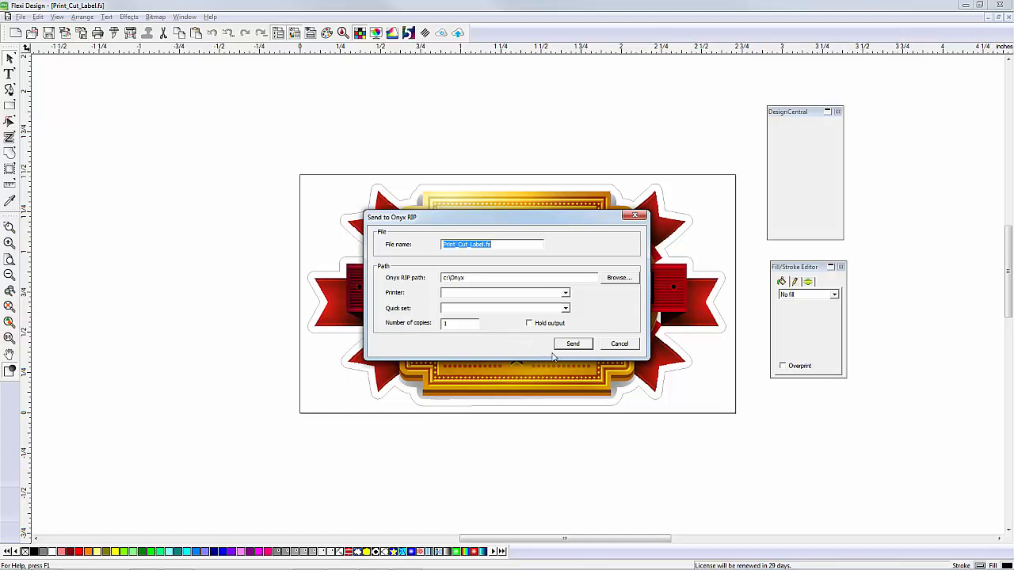
pyautogui.moveTo(570, 336)
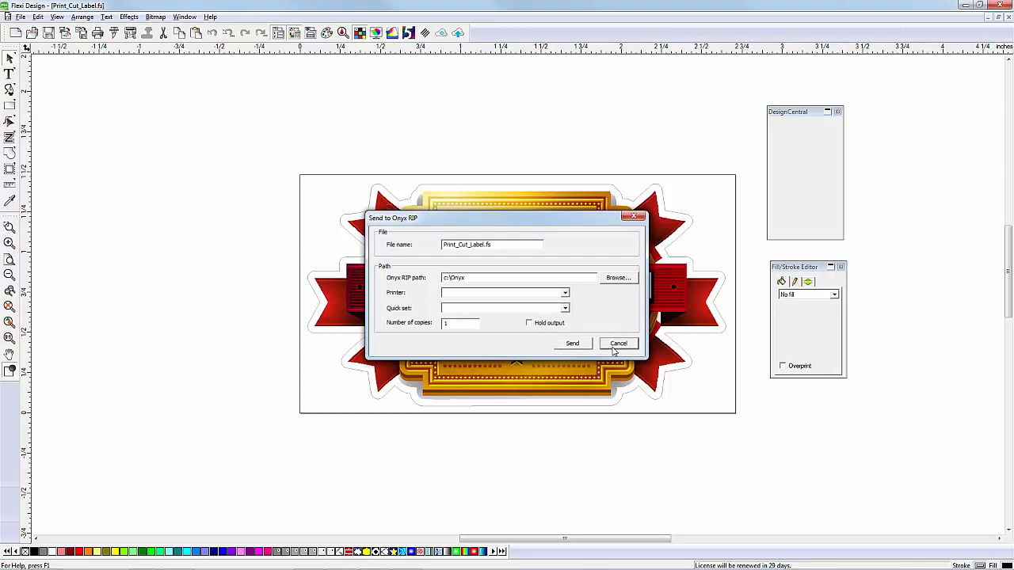
pyautogui.click(618, 342)
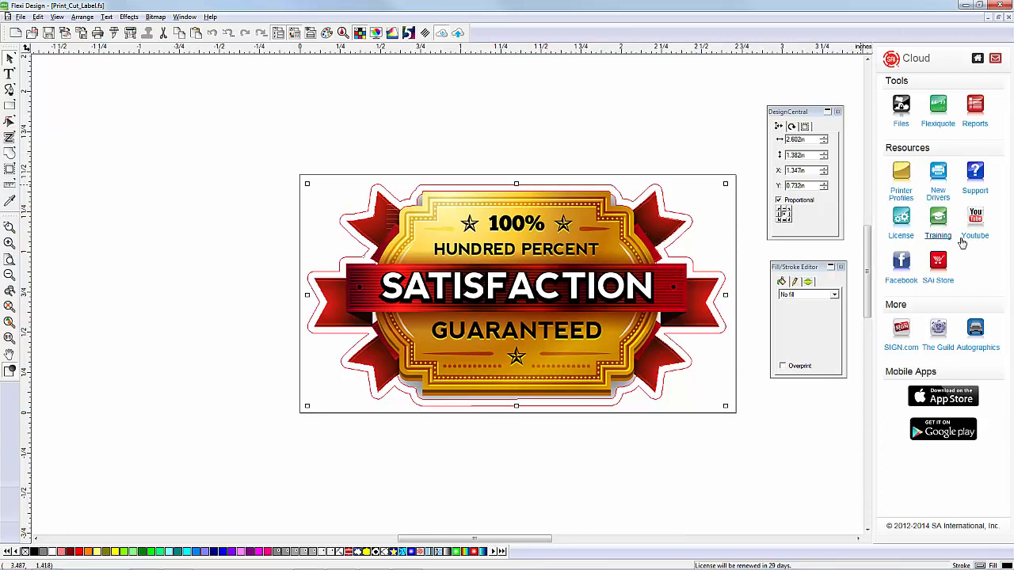
pyautogui.moveTo(979, 225)
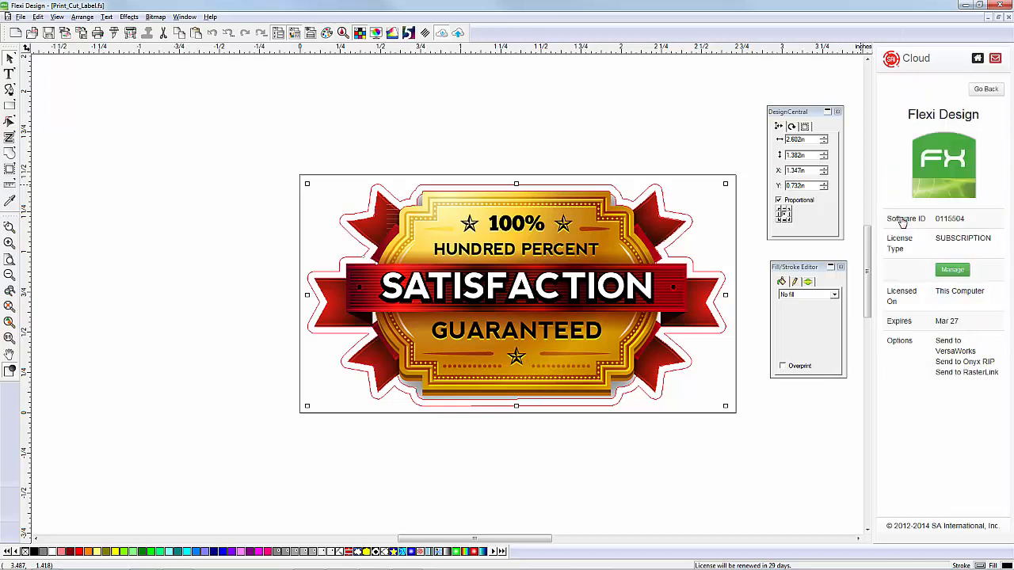
pyautogui.moveTo(916, 361)
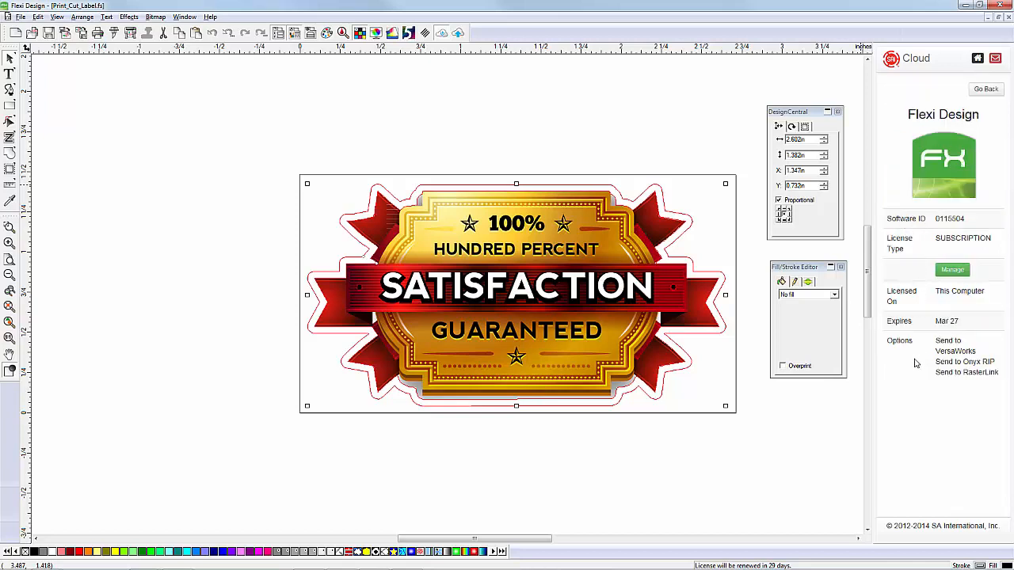